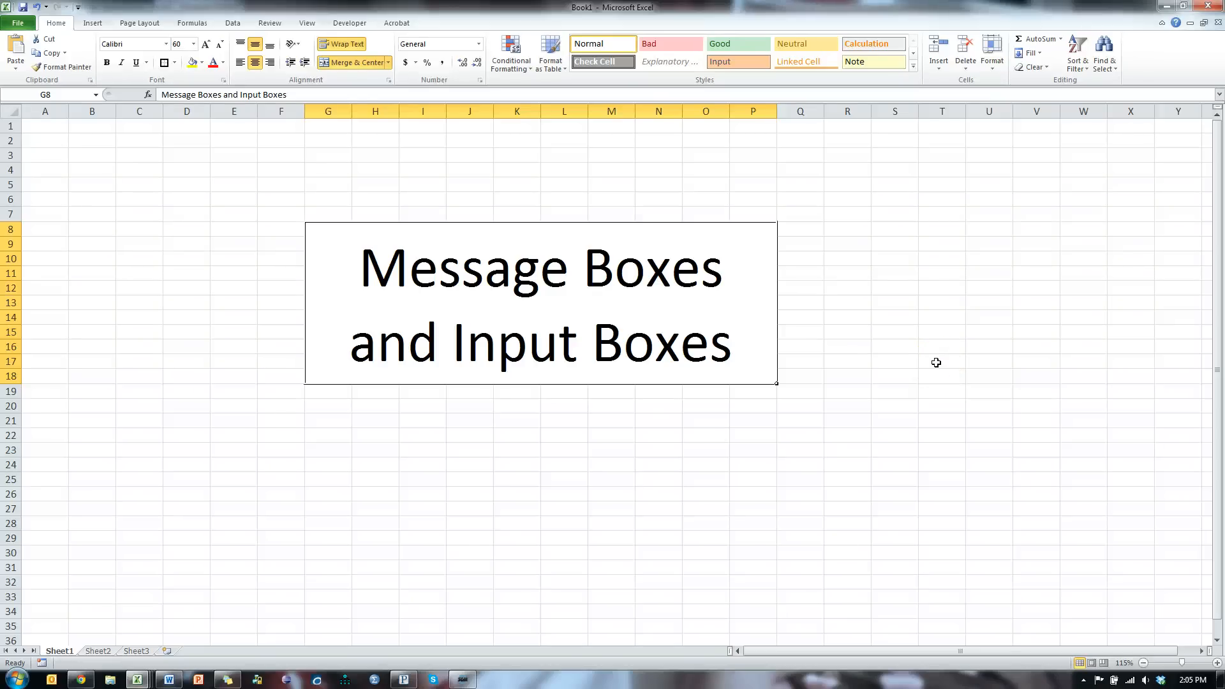
Switch from the workbook to the Visual Basic Editor showing the selectme routine in Module1
key("alt+F11")
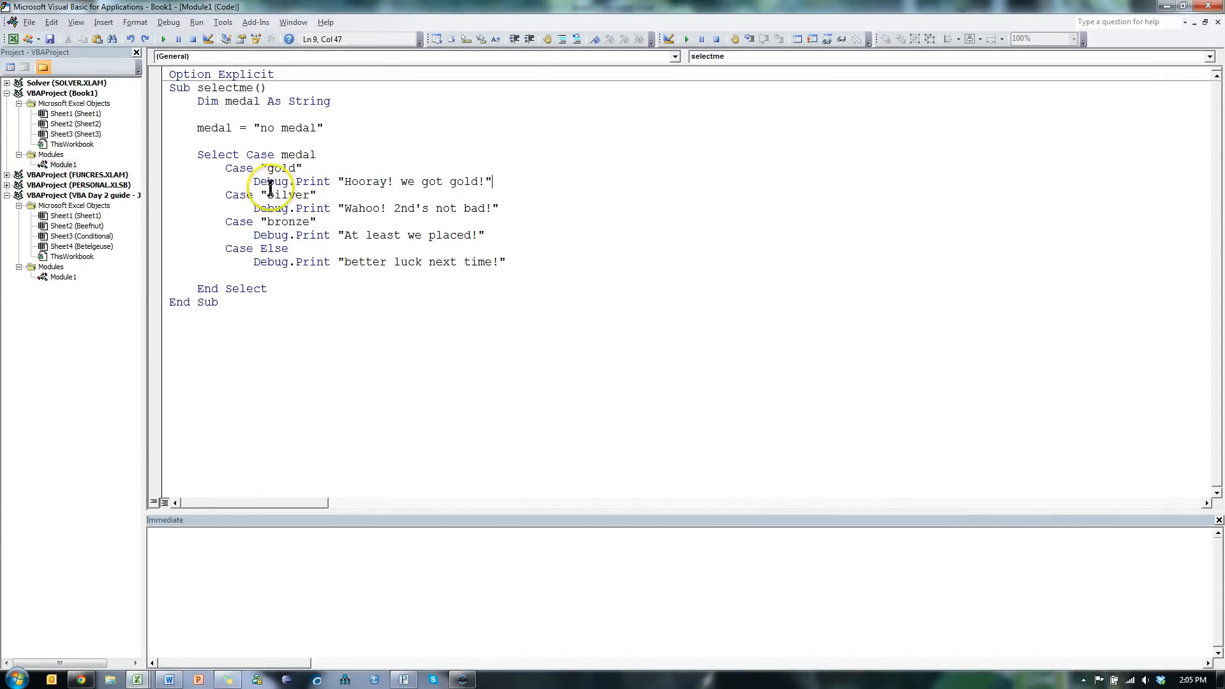
Replace Debug.Print with MsgBox in the gold and silver cases
double_click(289, 181)
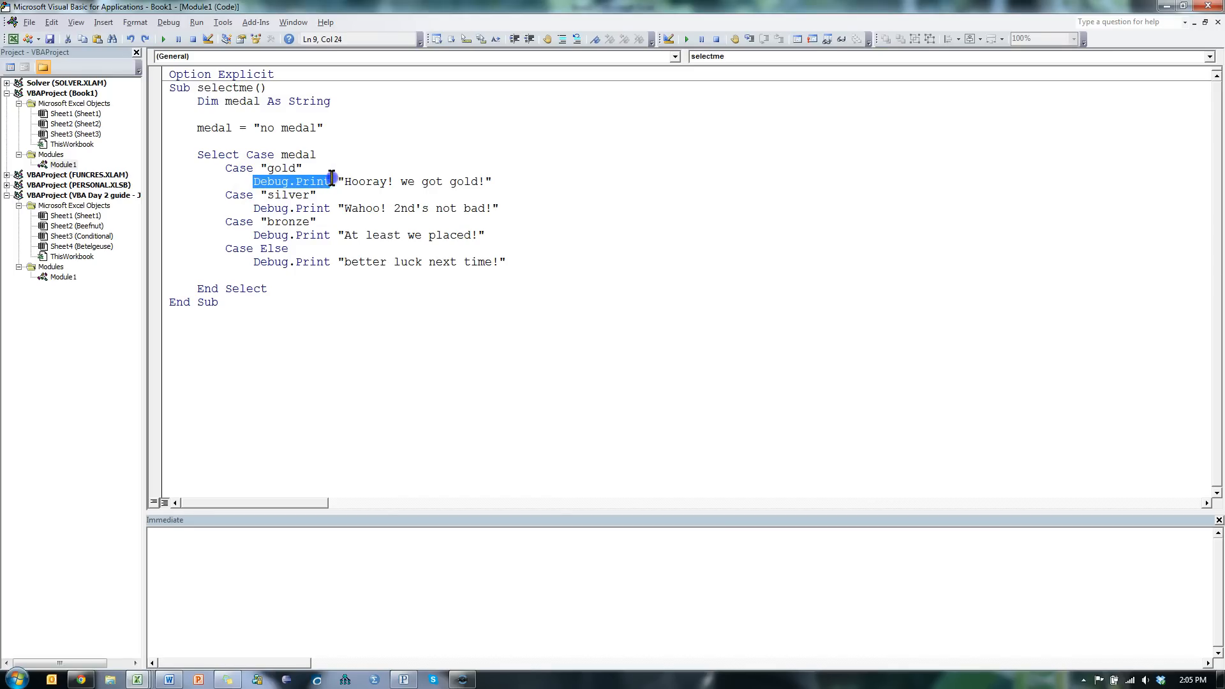
type("ms")
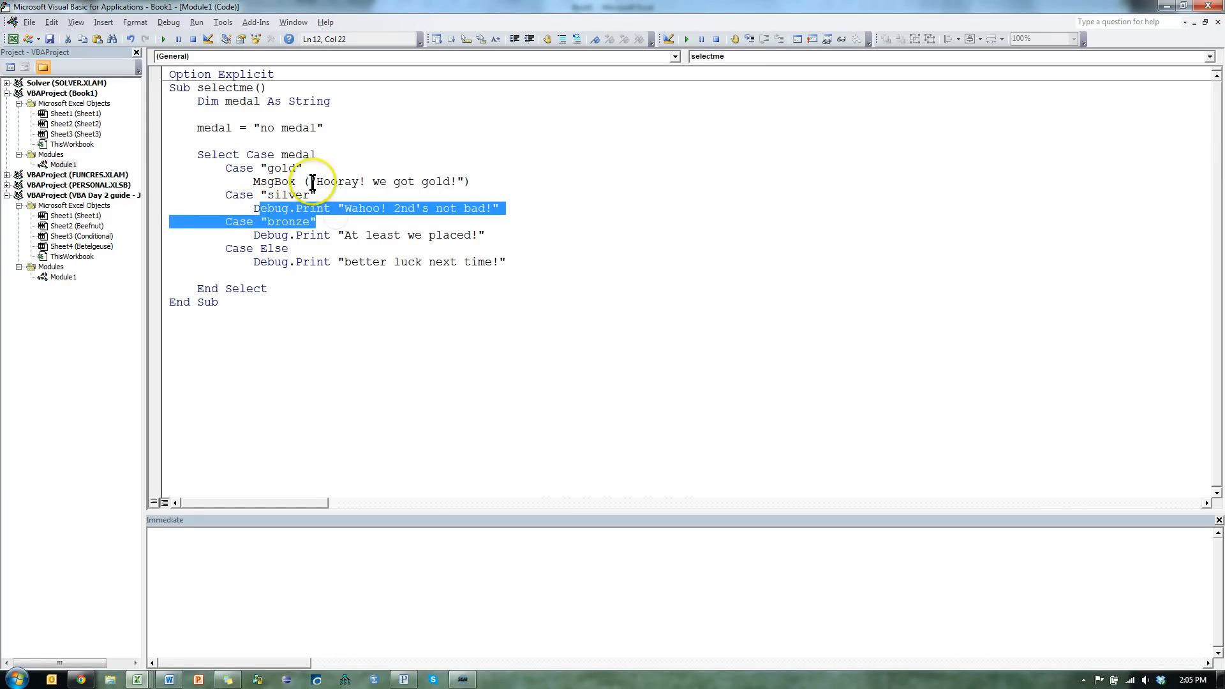
double_click(279, 181)
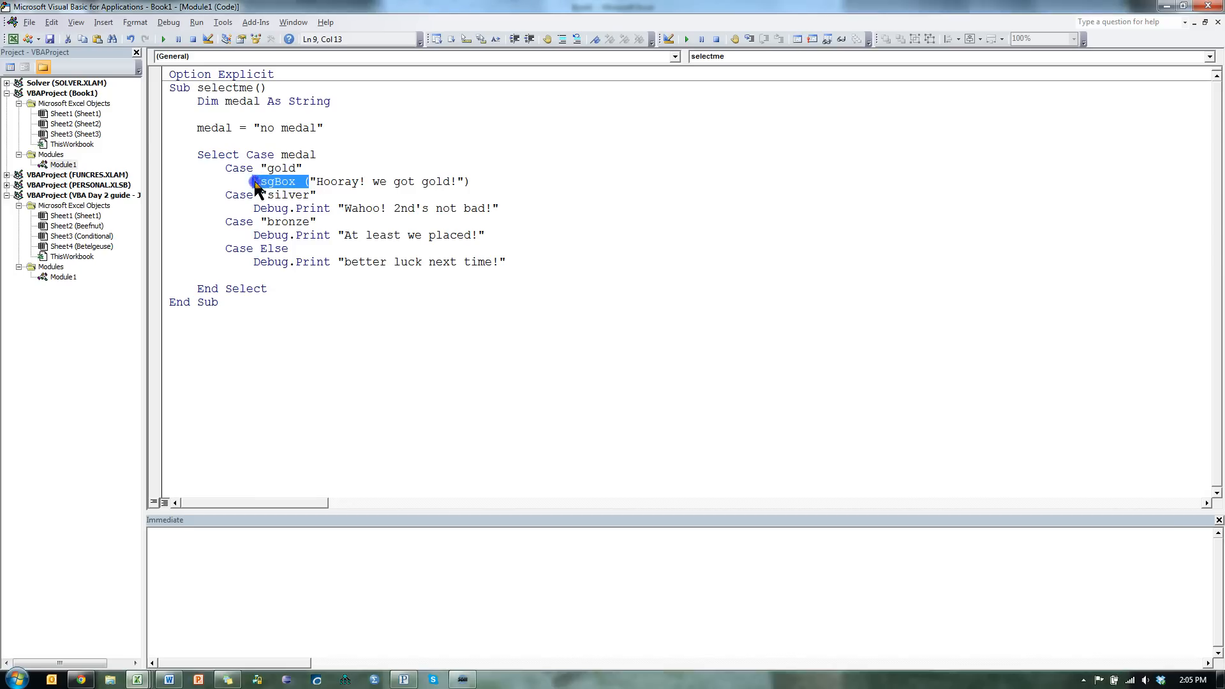
double_click(294, 208)
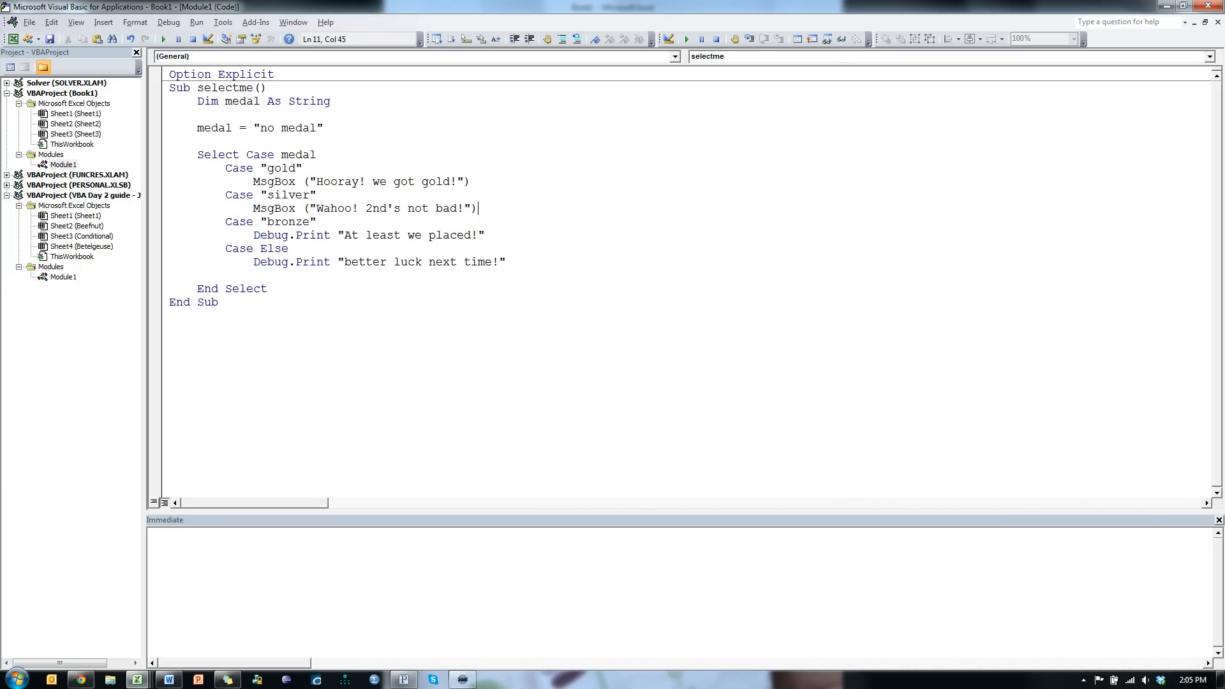
Replace Debug.Print with MsgBox in the bronze and Case Else lines
double_click(291, 235)
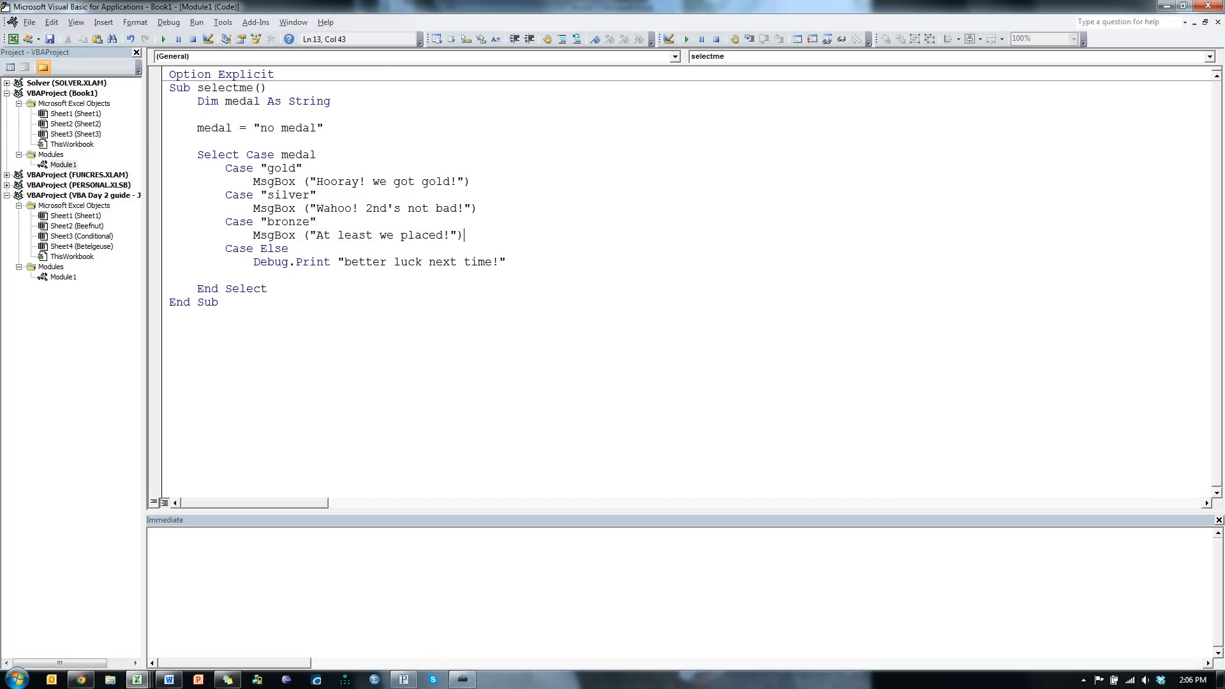
double_click(291, 262)
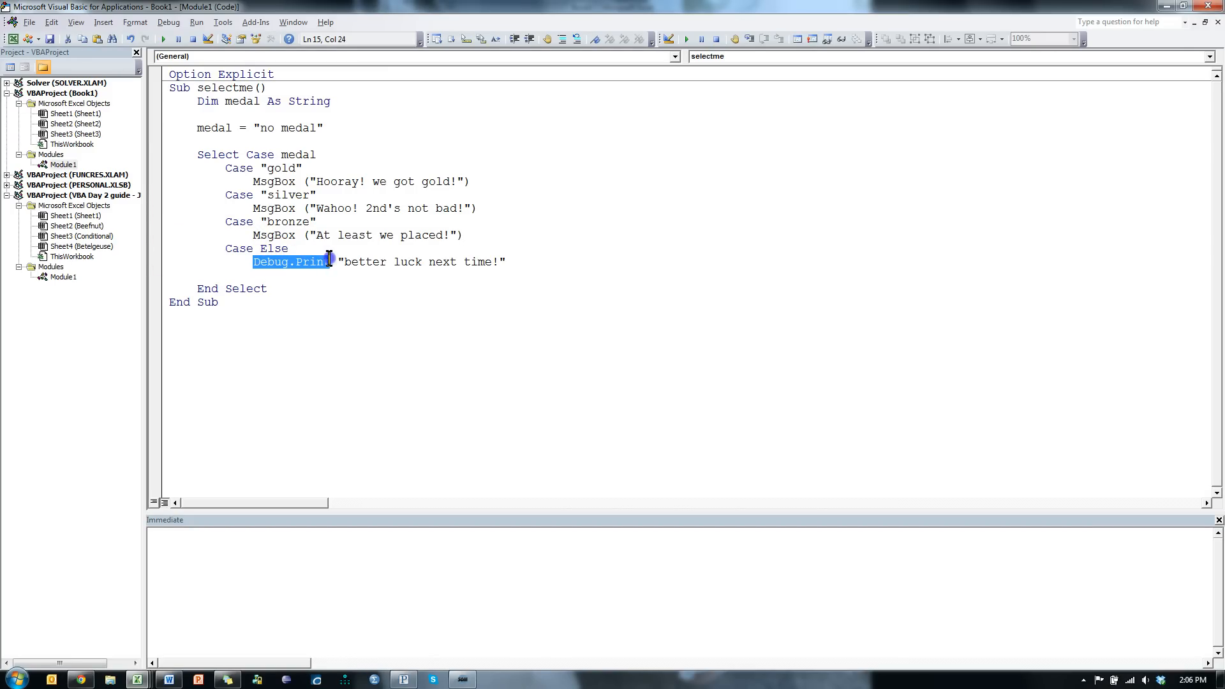
key("Delete")
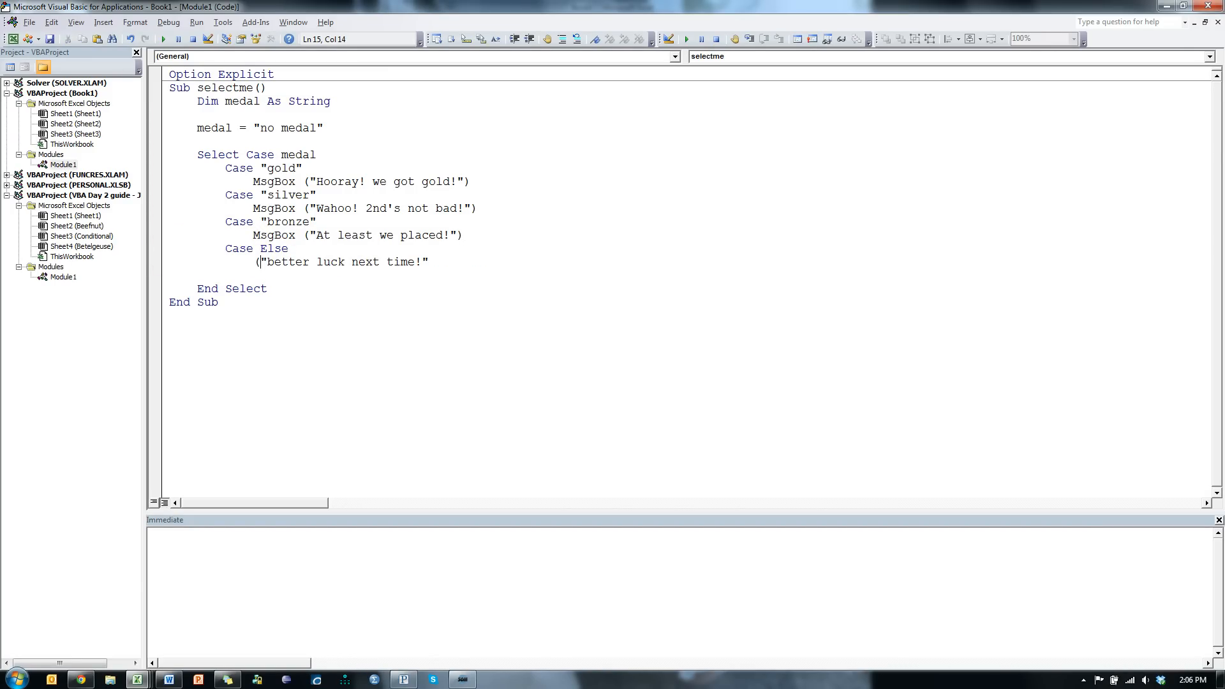
key("Backspace")
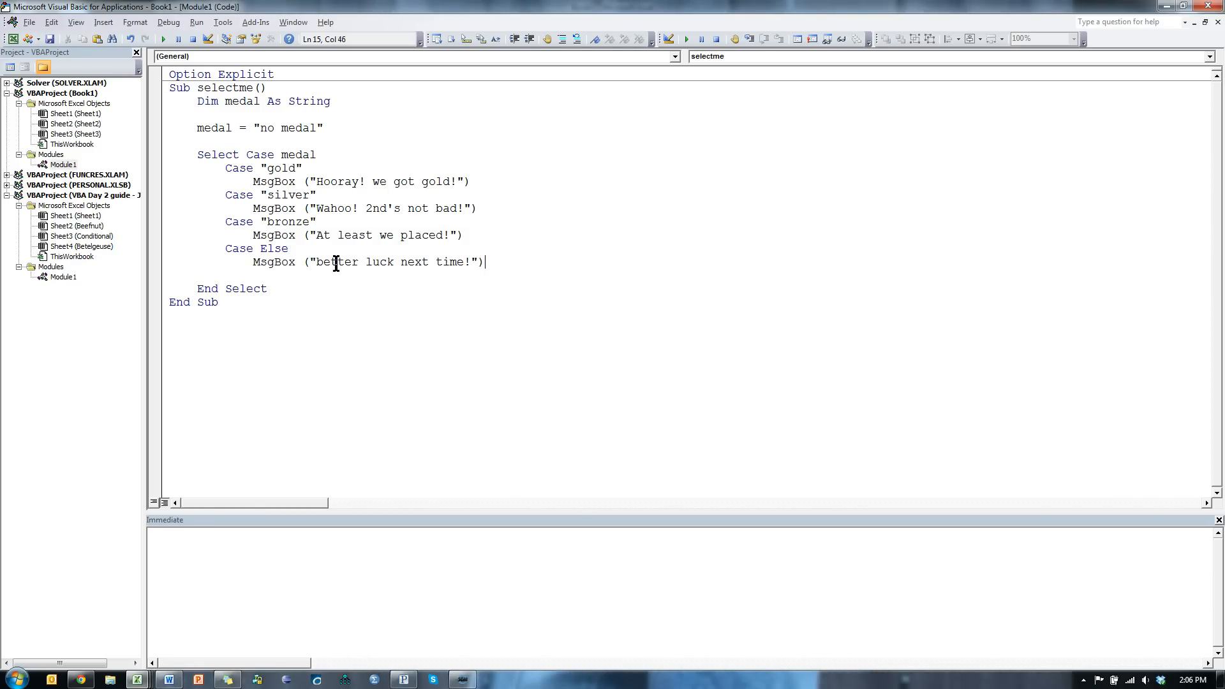
left_click(318, 128)
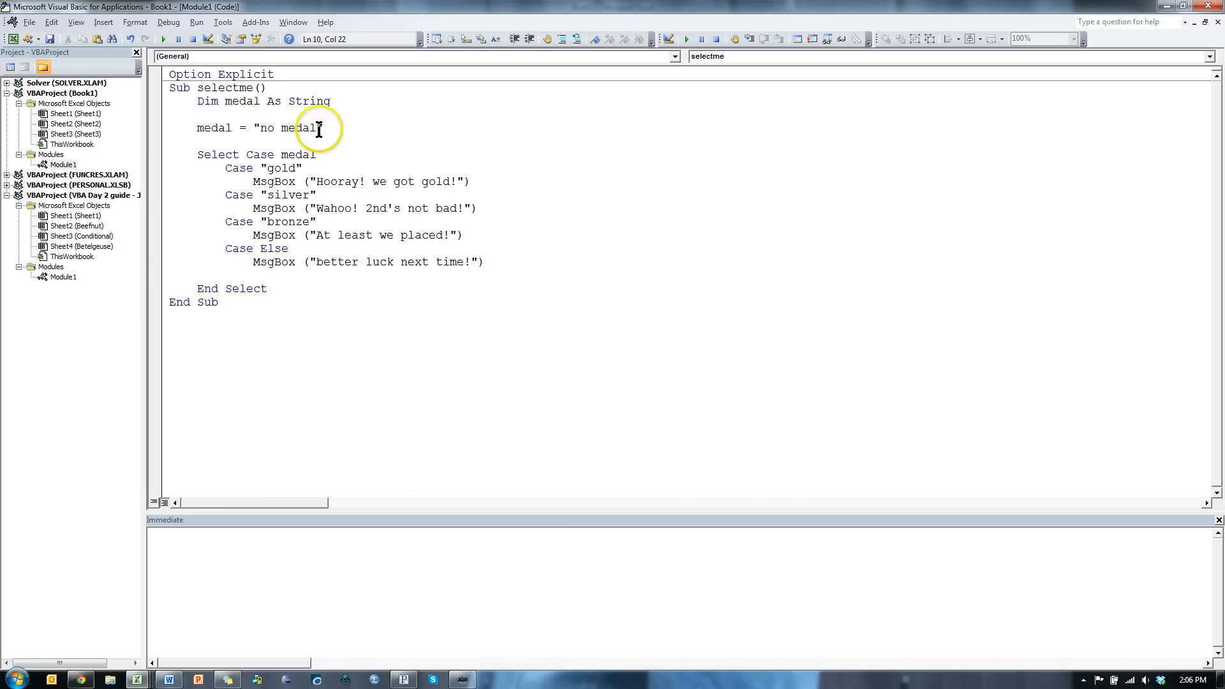
mouse_move(269, 128)
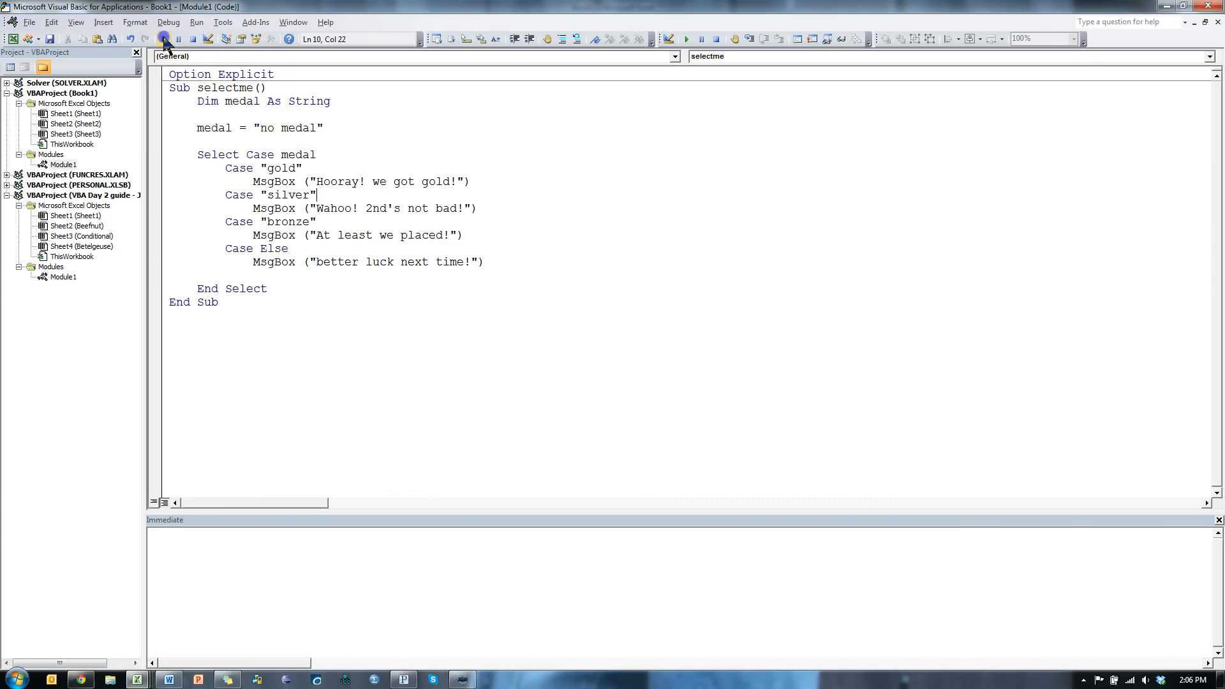
left_click(163, 39)
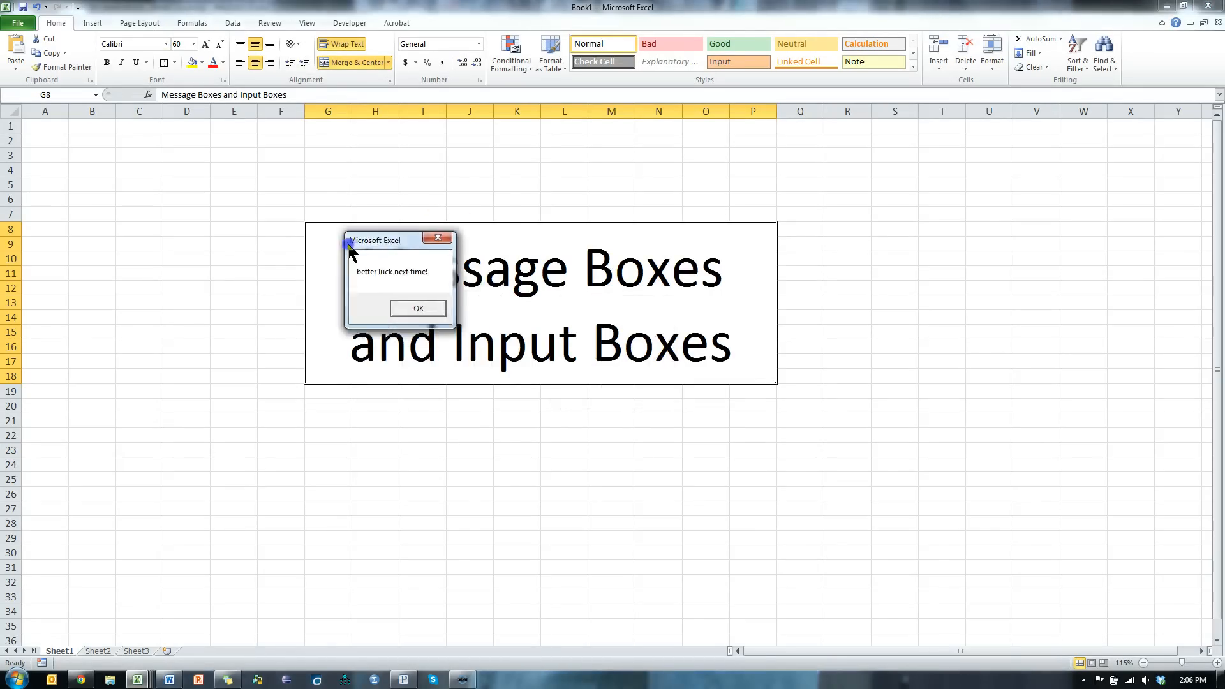
left_click_drag(375, 240, 423, 168)
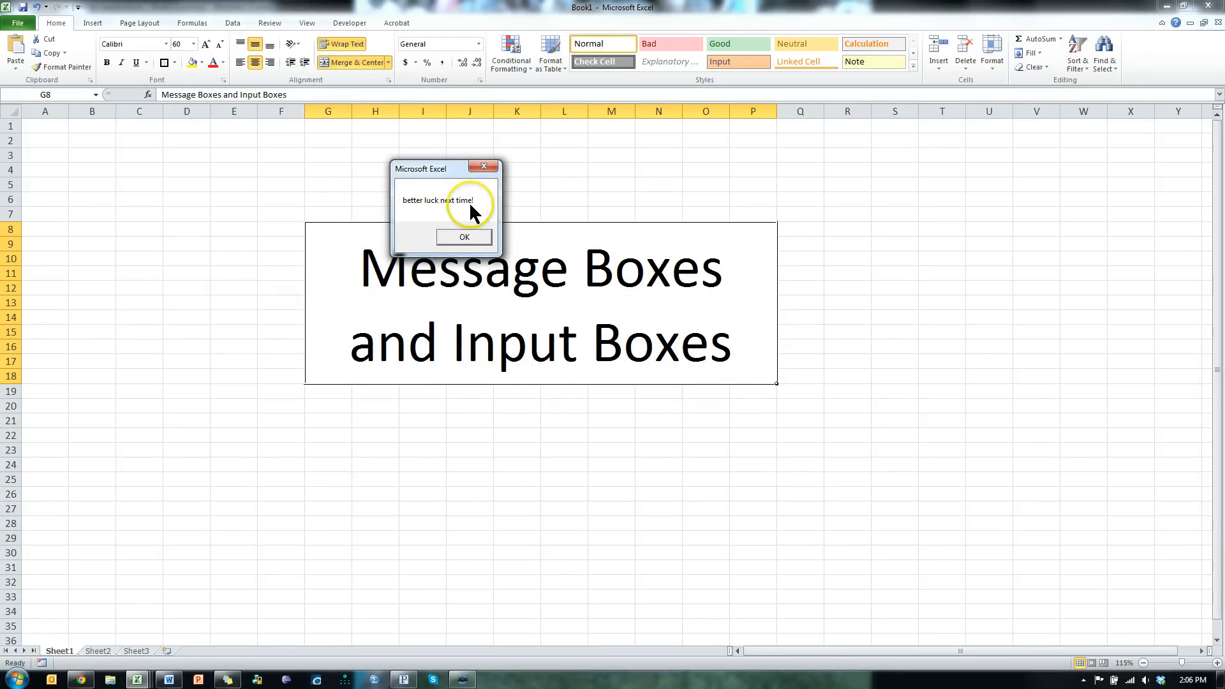
left_click(462, 237)
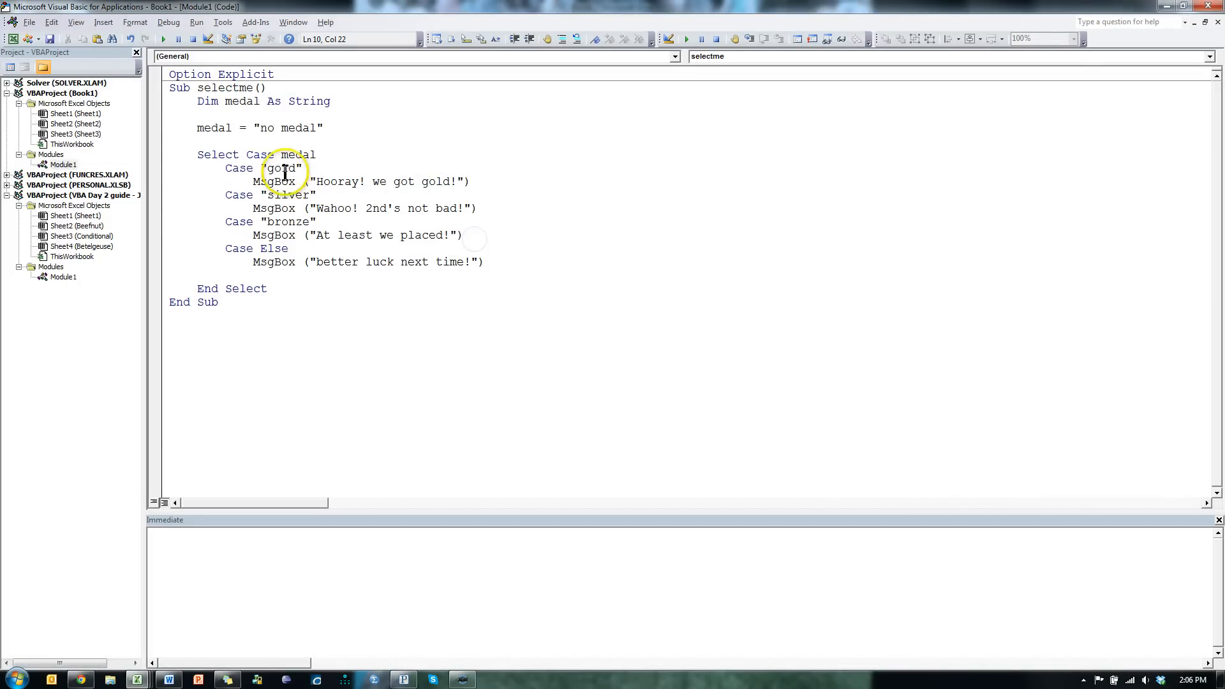
Change medal from "no medal" to "silver" and run to see "Wahoo! 2nd's not bad!"
double_click(283, 128)
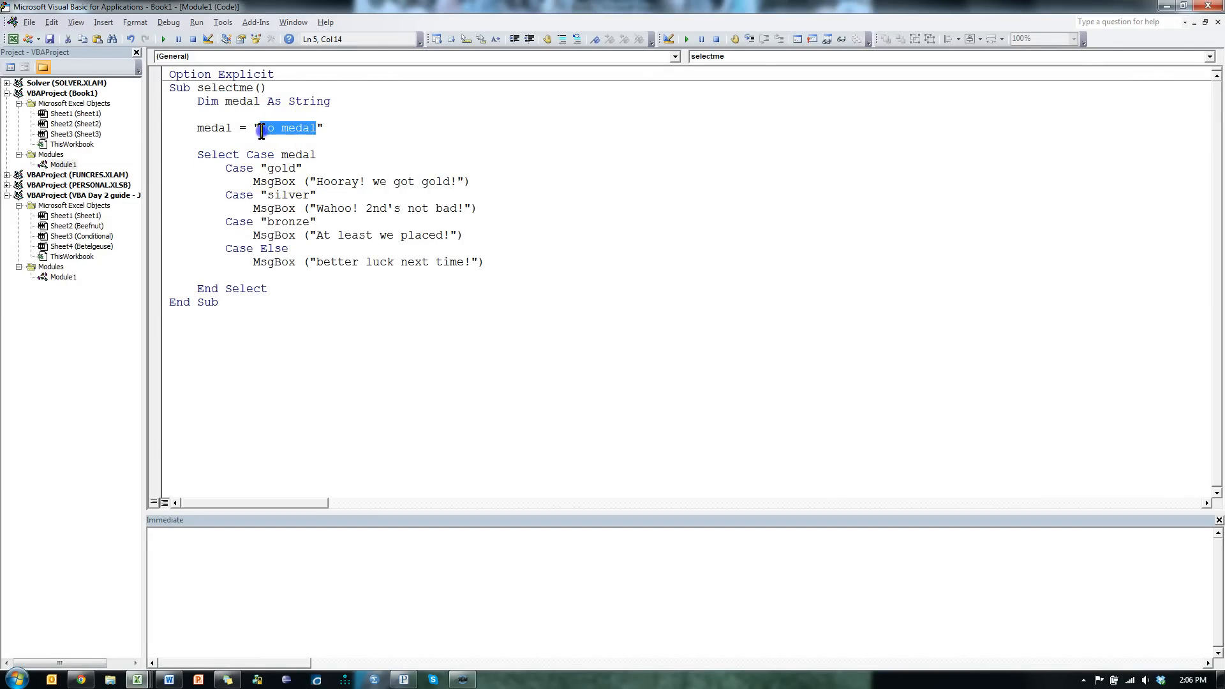
type("sil")
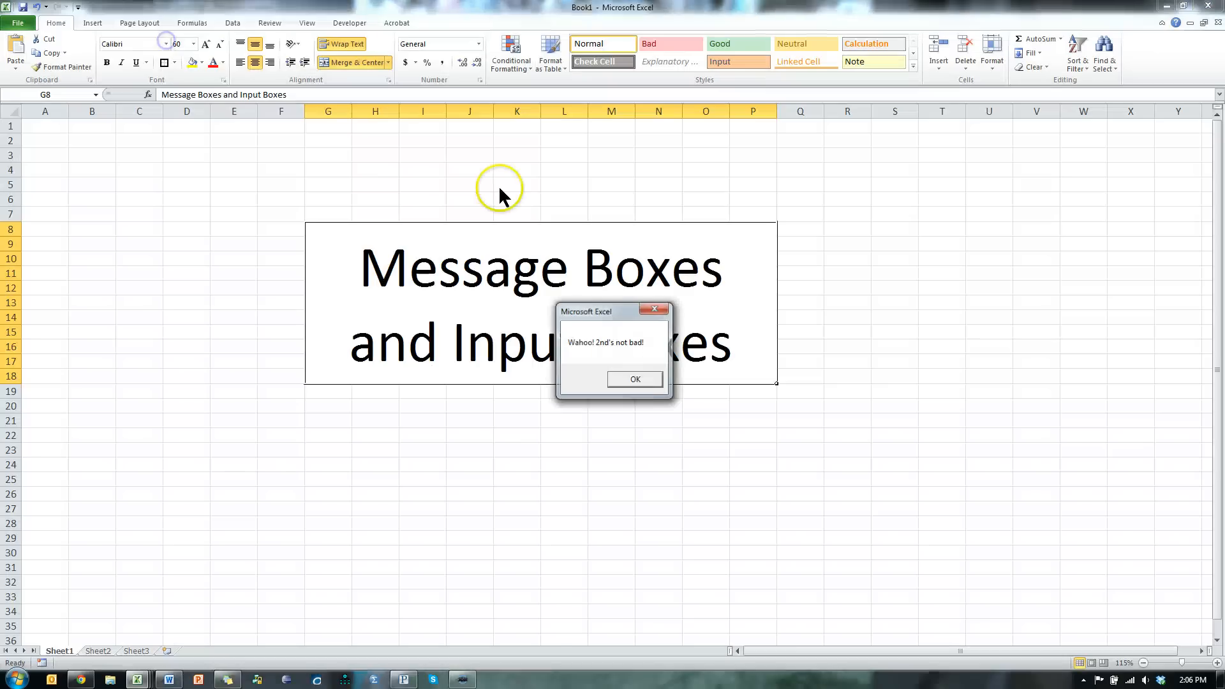
mouse_move(618, 312)
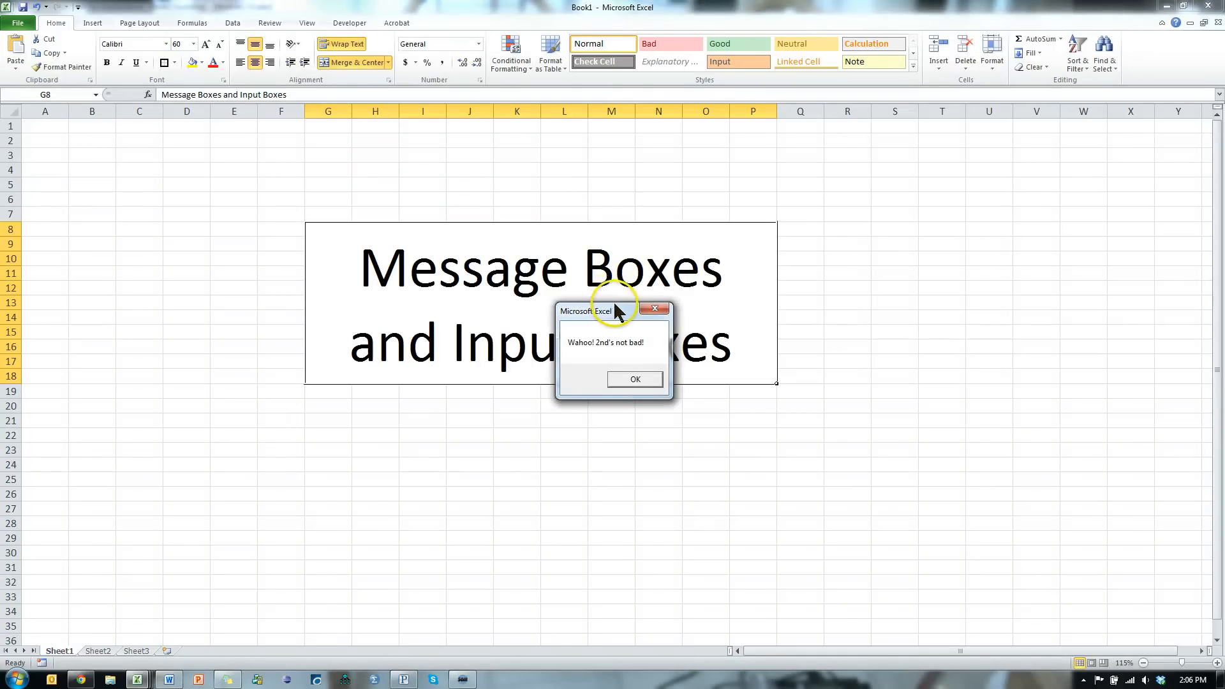
left_click(634, 379)
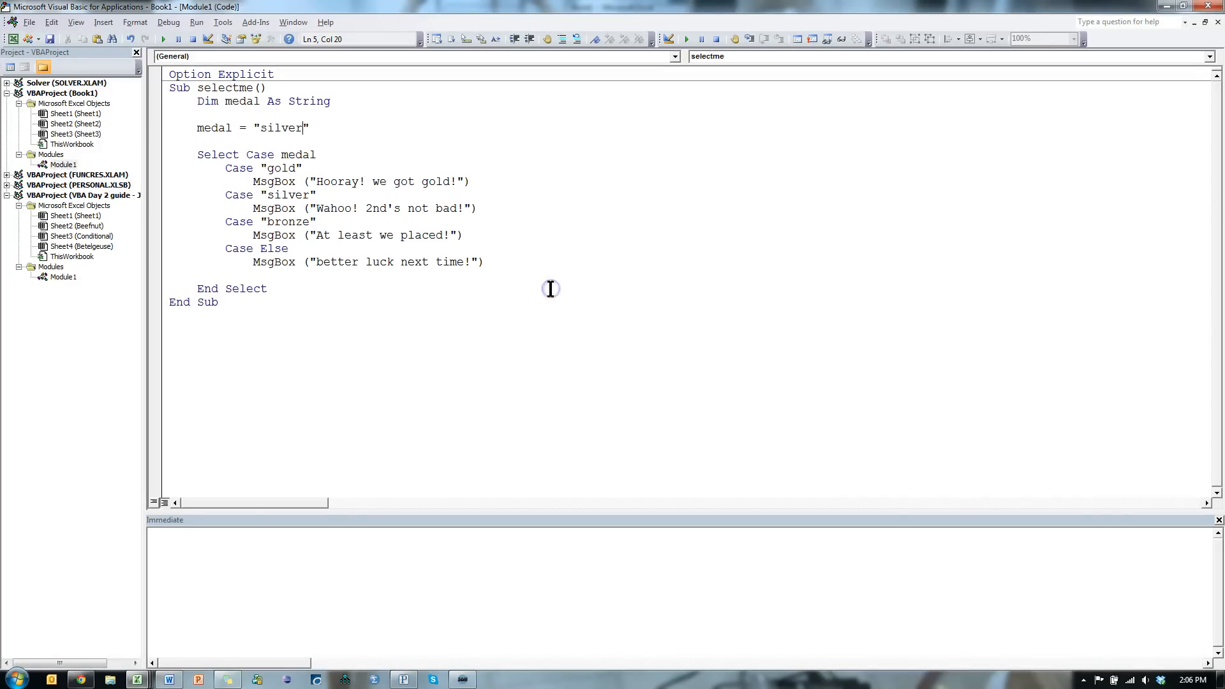
mouse_move(419, 181)
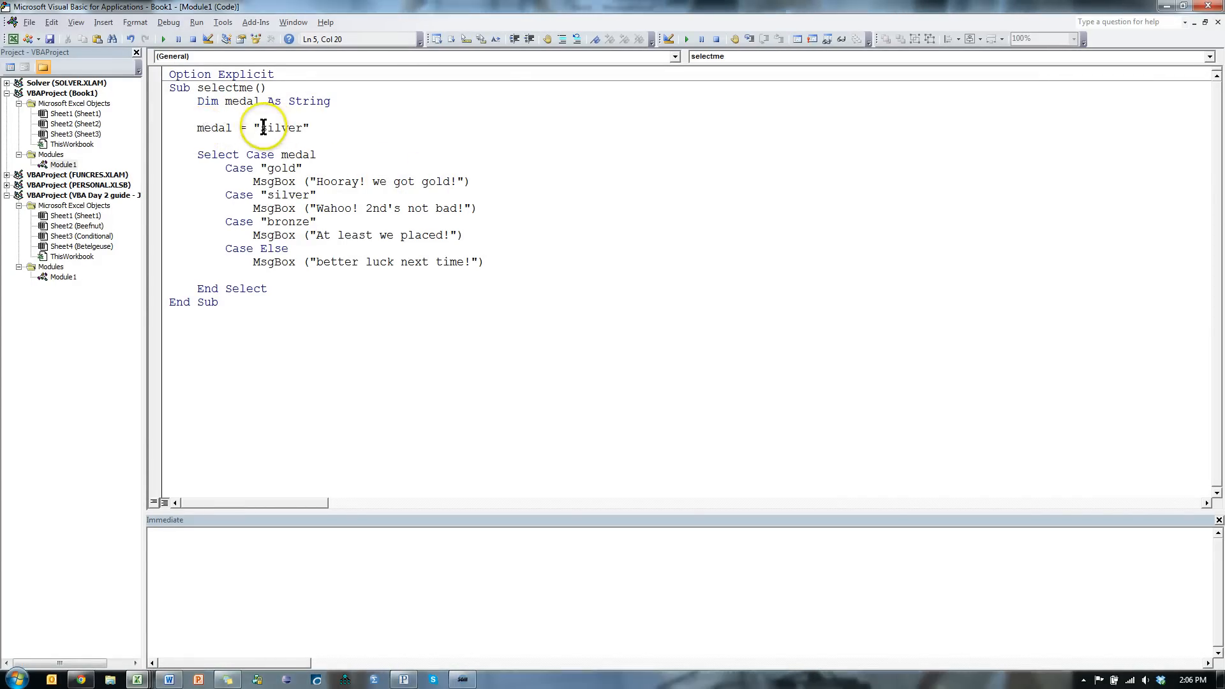
Replace the silver value with an InputBox( call, discarding a half-written prompt
double_click(280, 128)
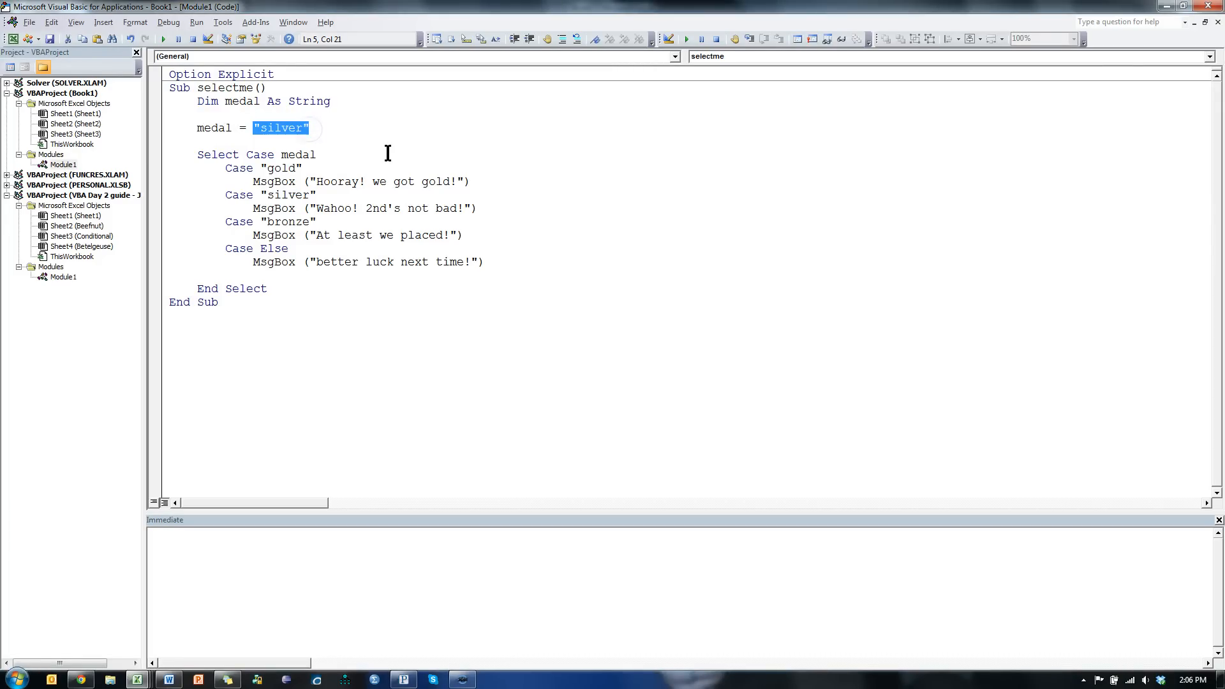
type("inputbo")
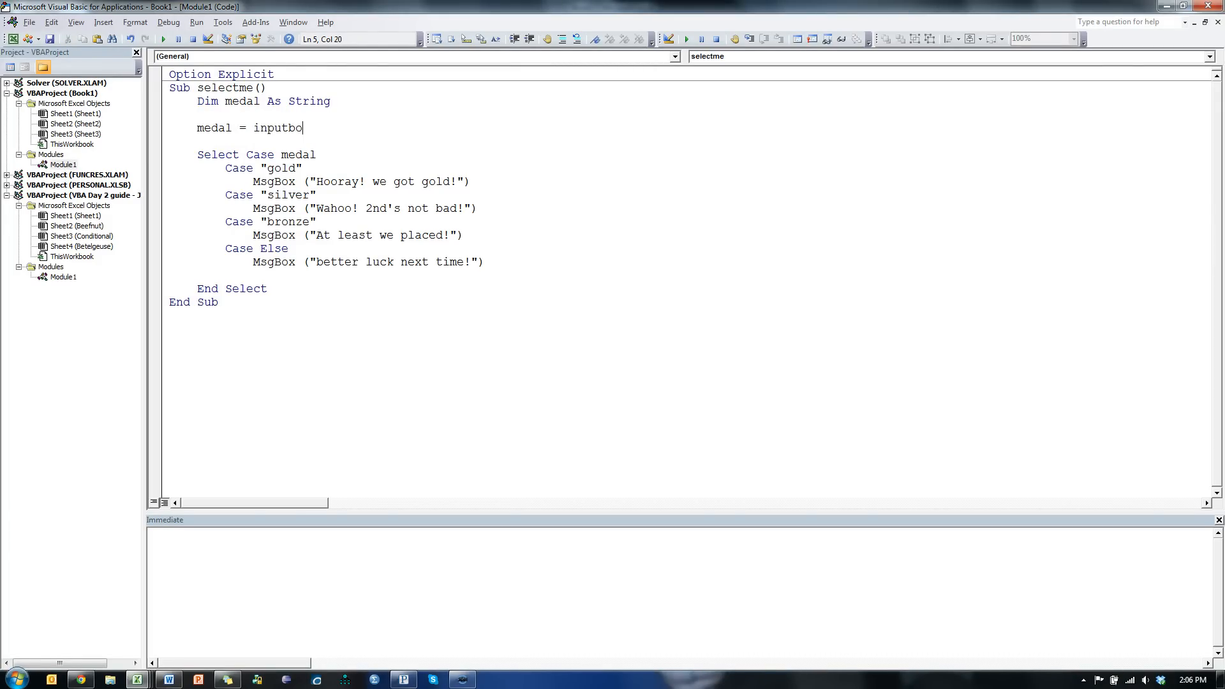
type("(")
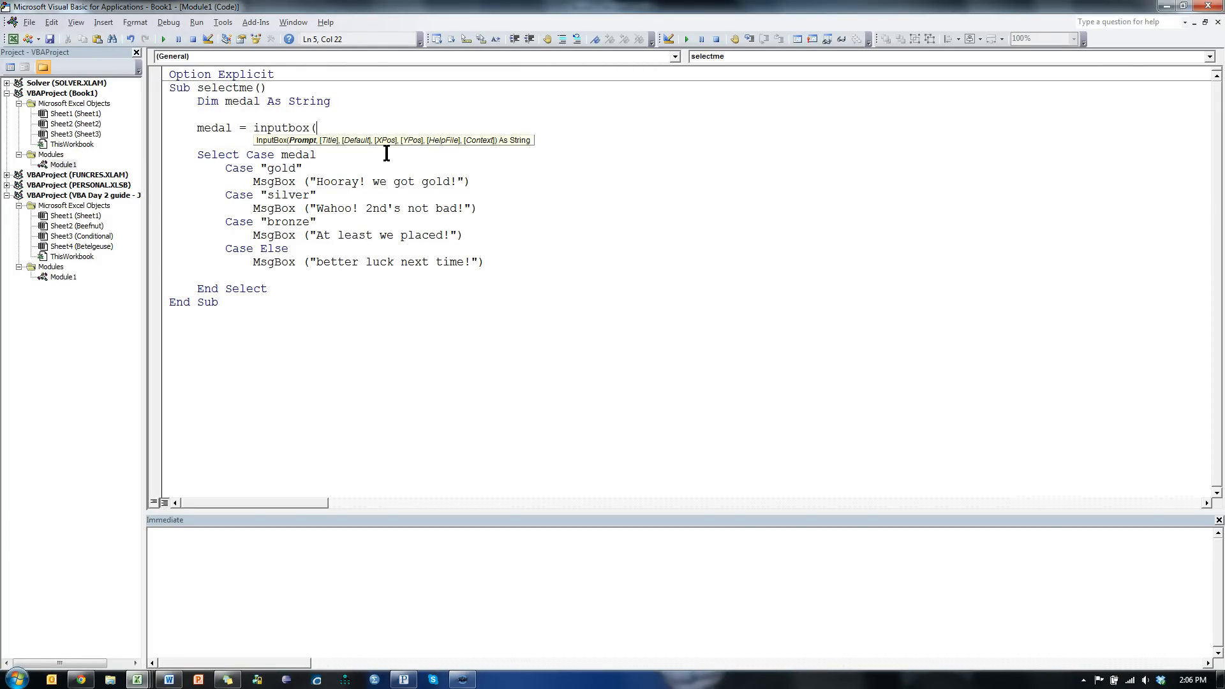
type("\"M")
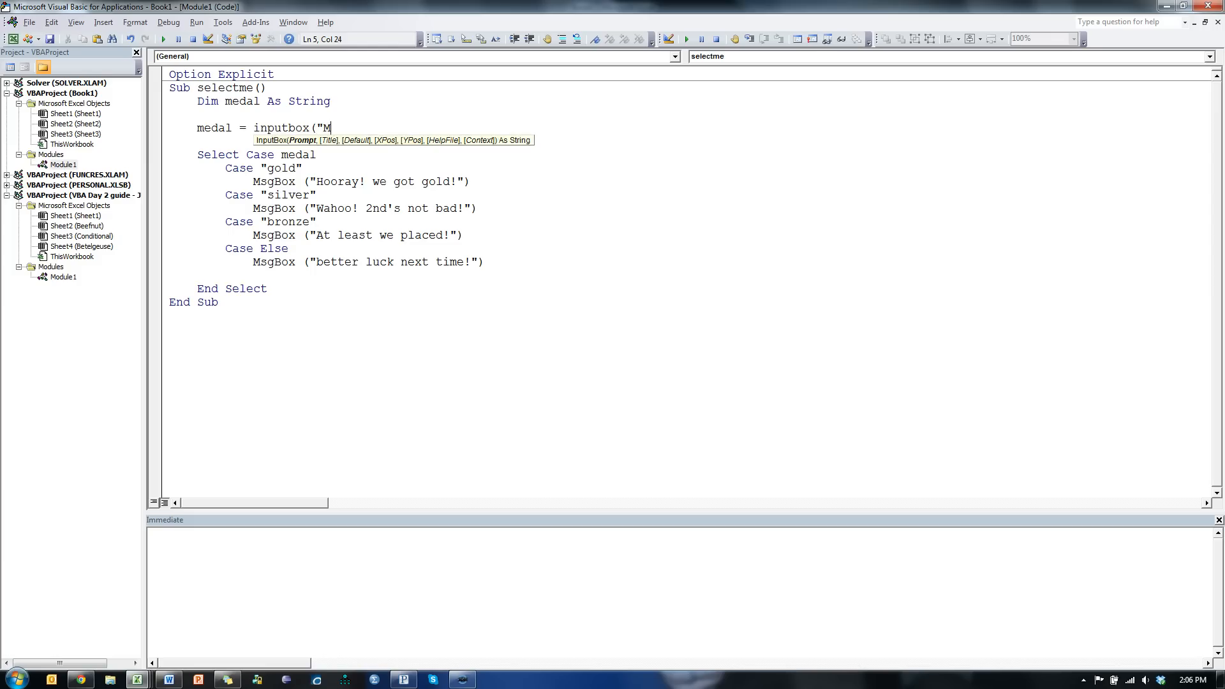
type("edal")
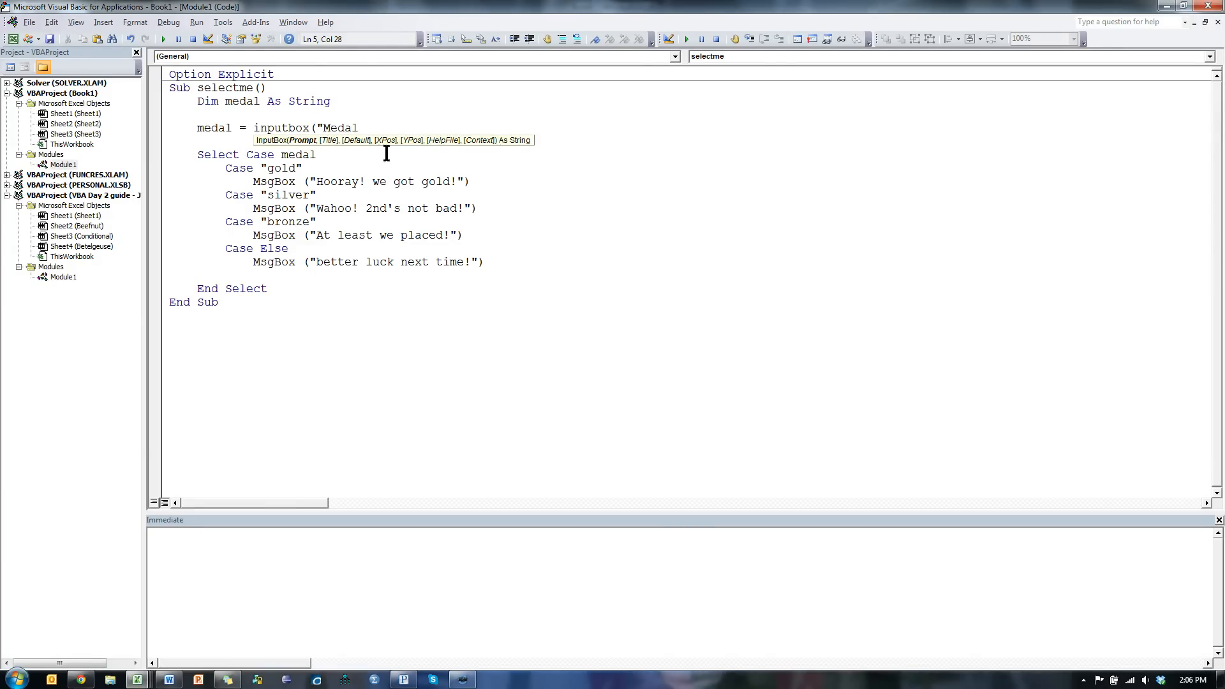
type(",")
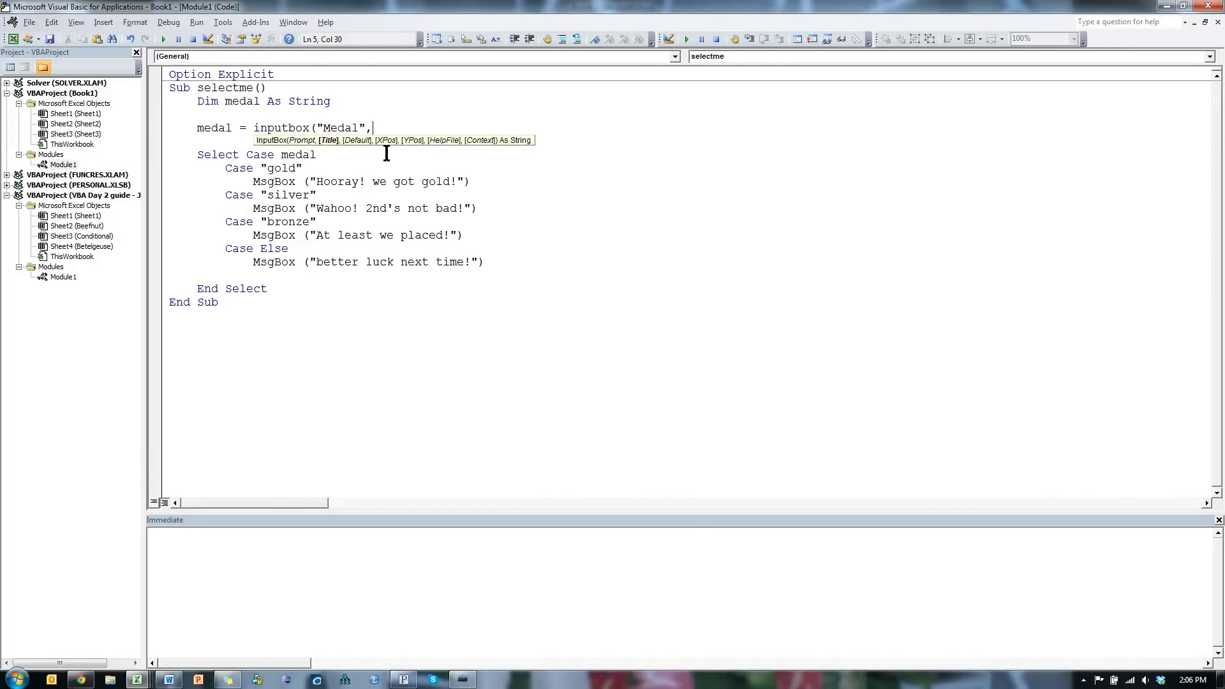
key("BackSpace")
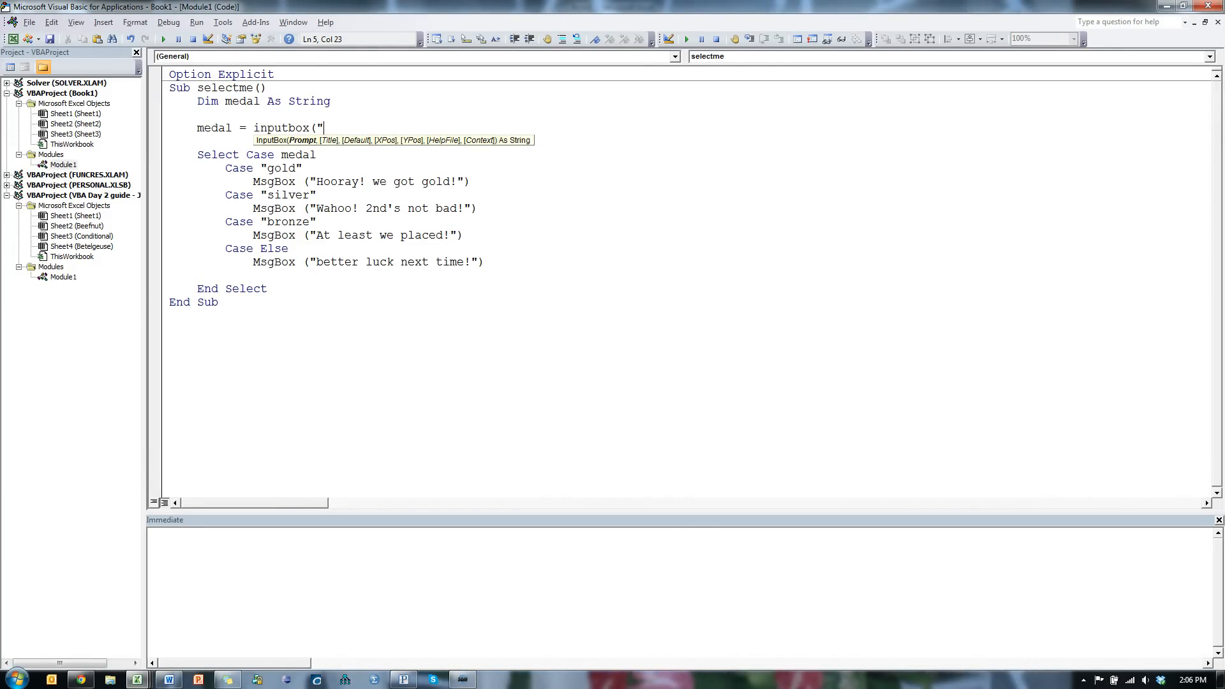
Complete it as InputBox("Which Medal did you earn?", "Medal")
type("Which Medal")
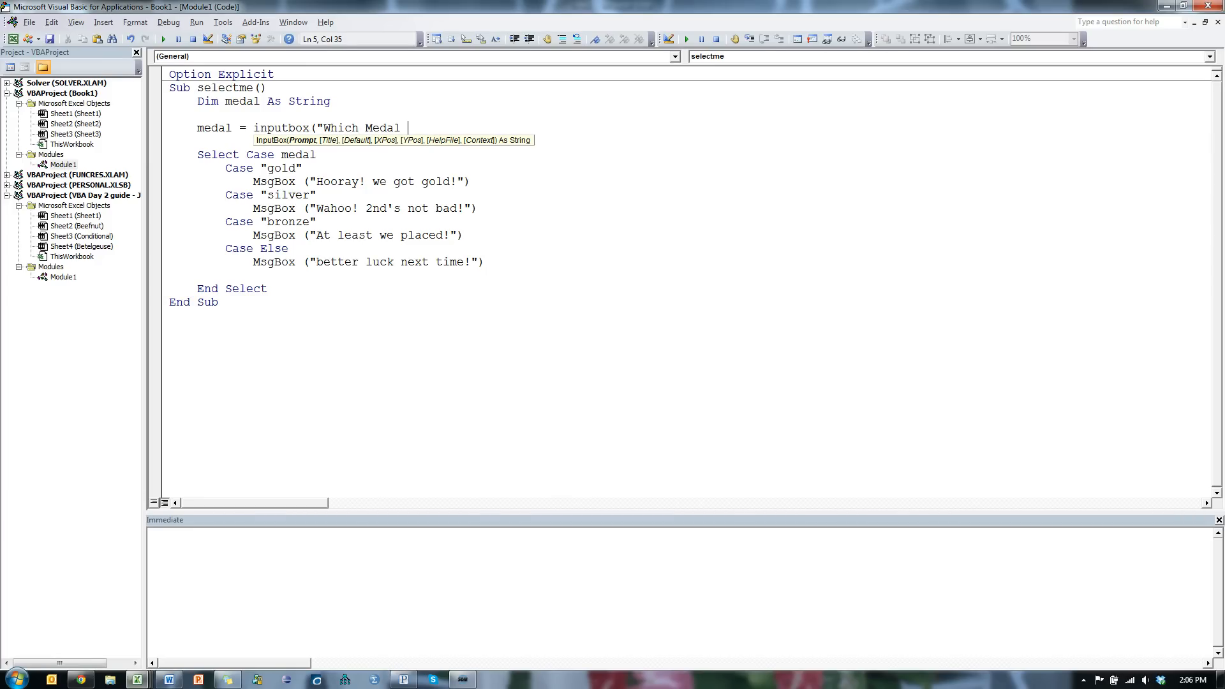
type("did you")
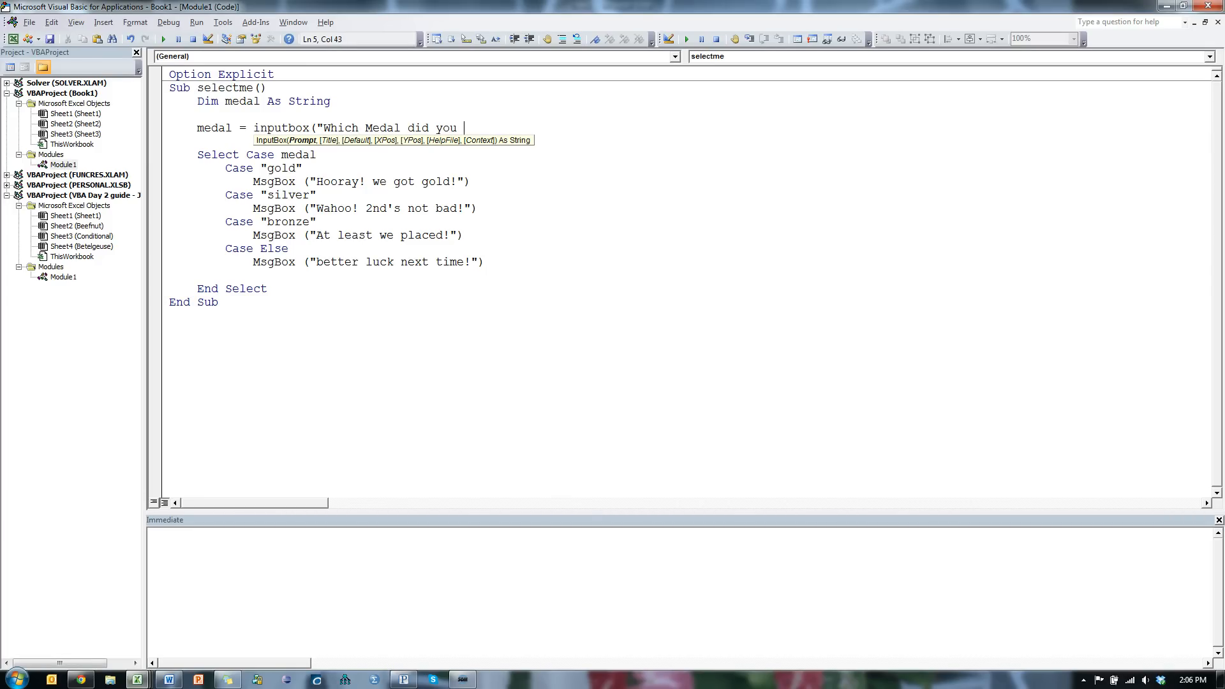
type("earn?\",")
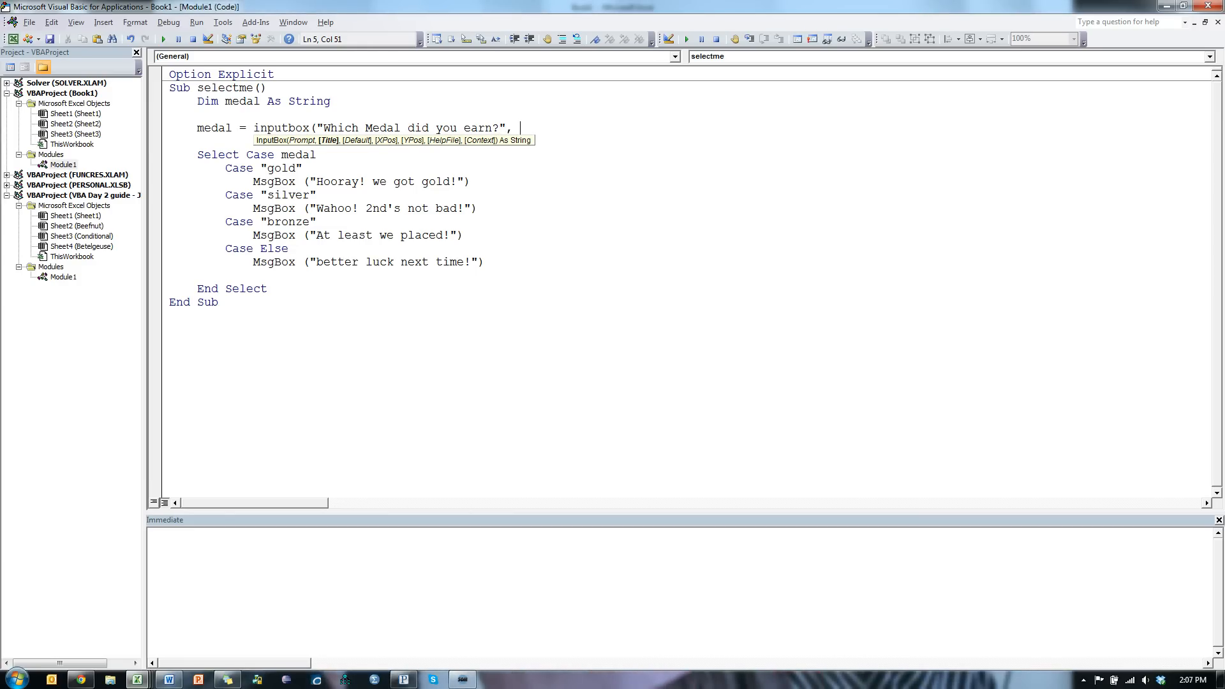
type("\"M")
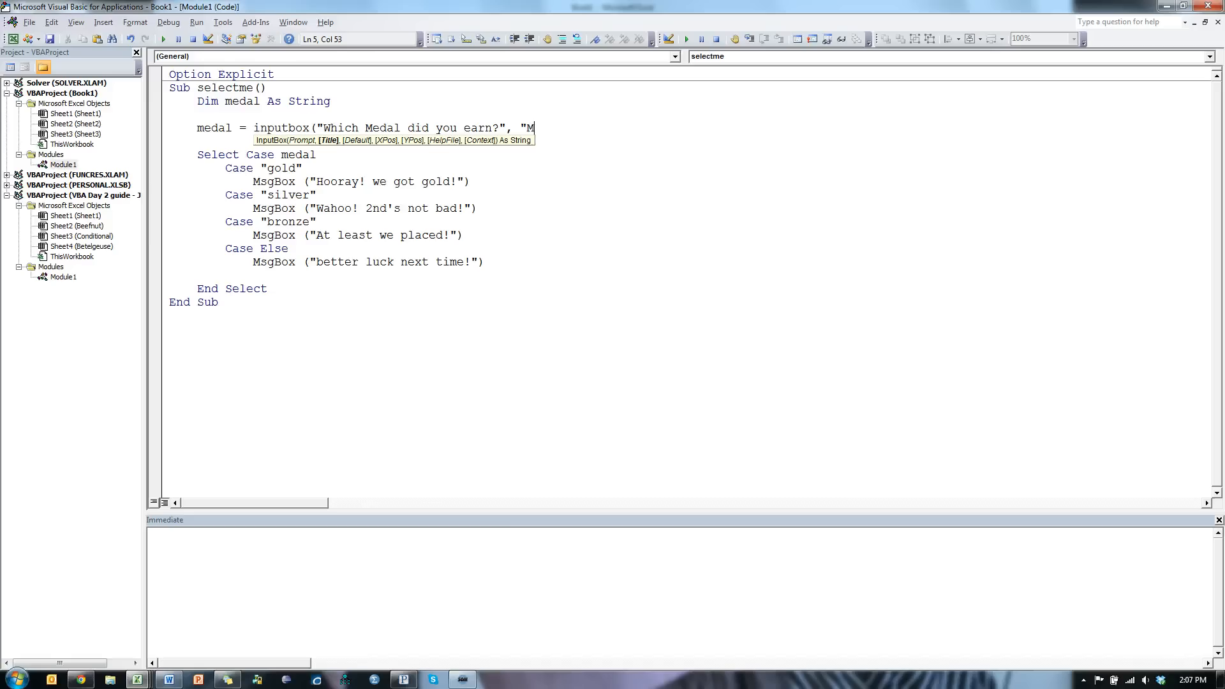
type("edal\")")
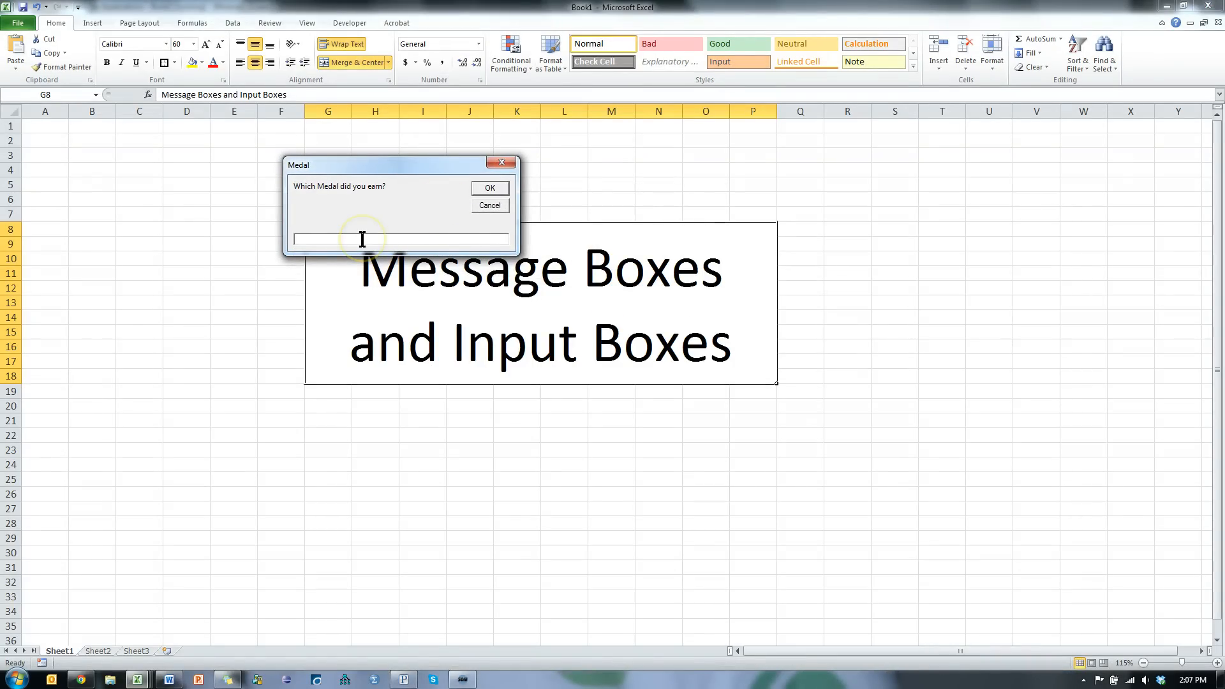
Enter gold in the prompt and get the "Hooray! we got gold!" message
left_click(488, 187)
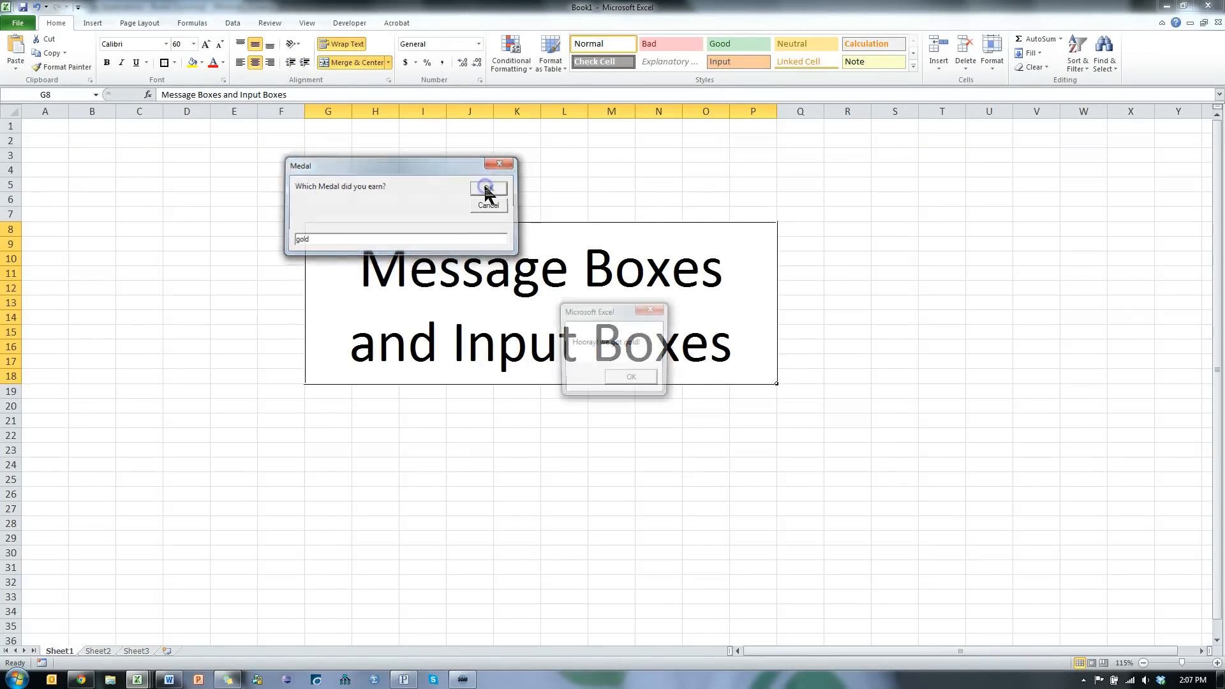
left_click(487, 189)
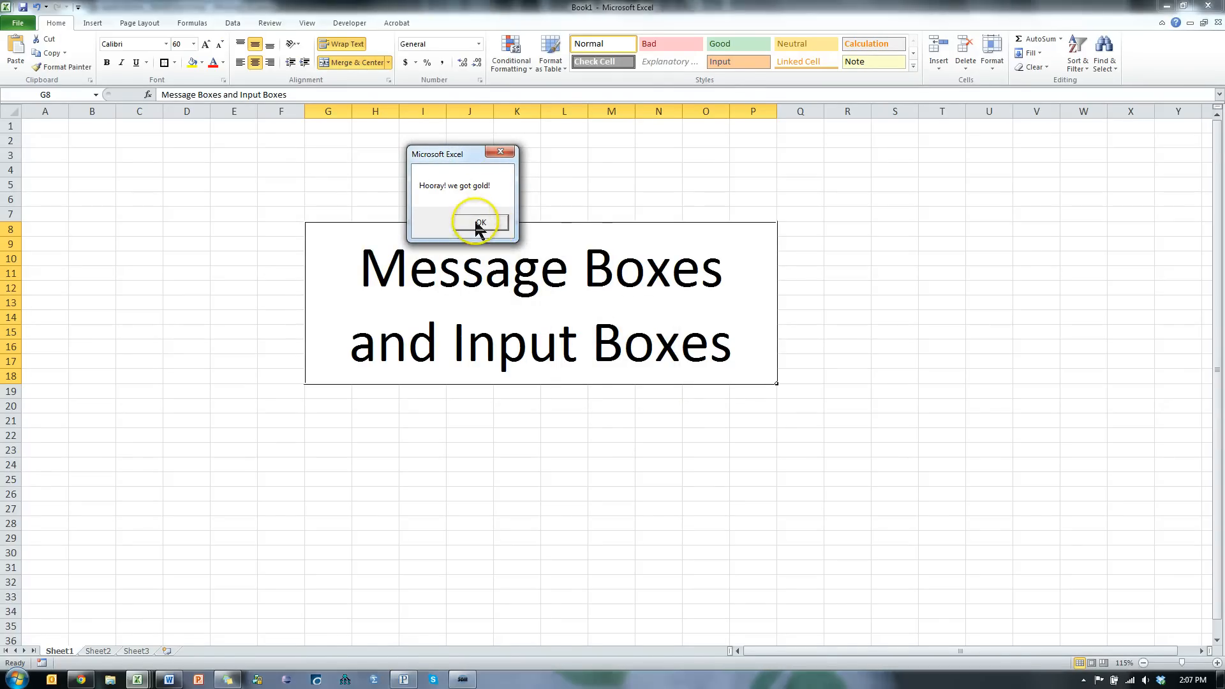
left_click(480, 222)
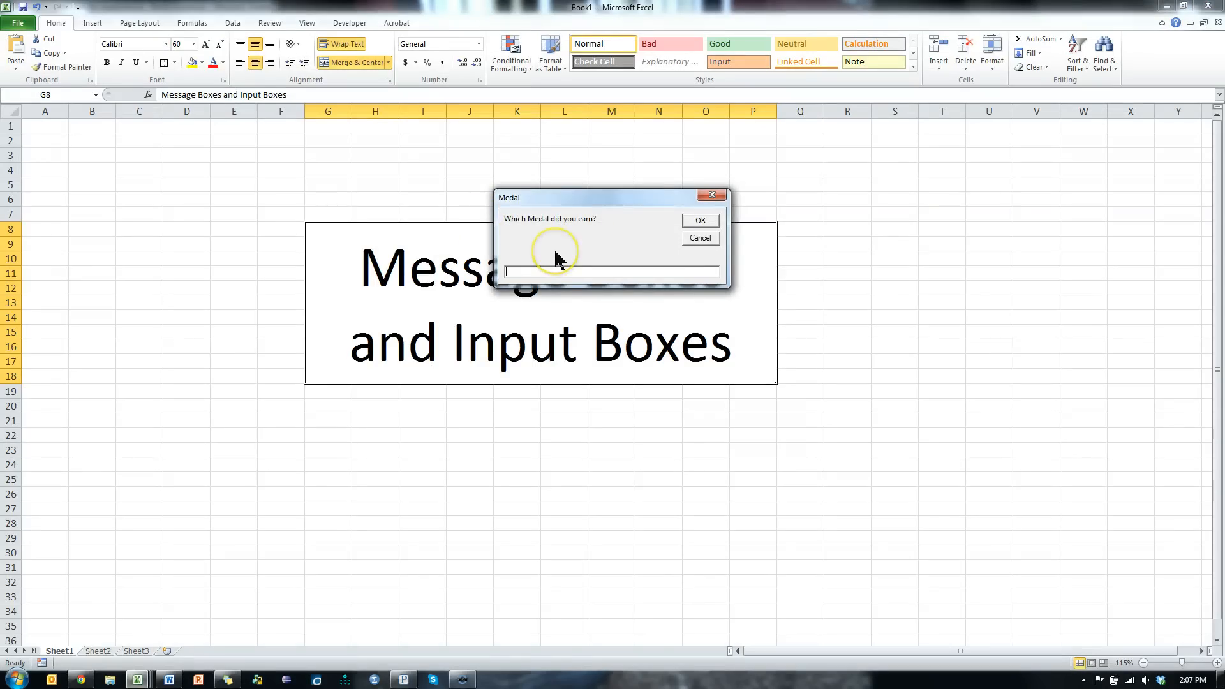
Enter brass in the prompt and get the "better luck next time!" message
type("b")
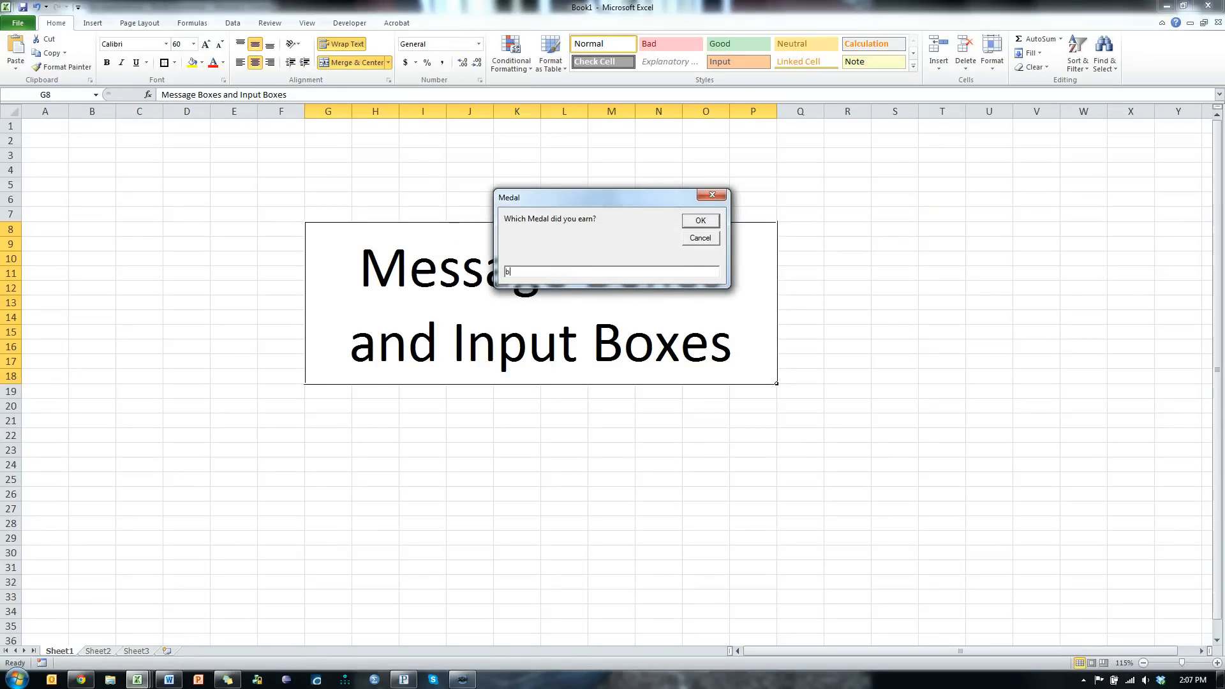
type("rass")
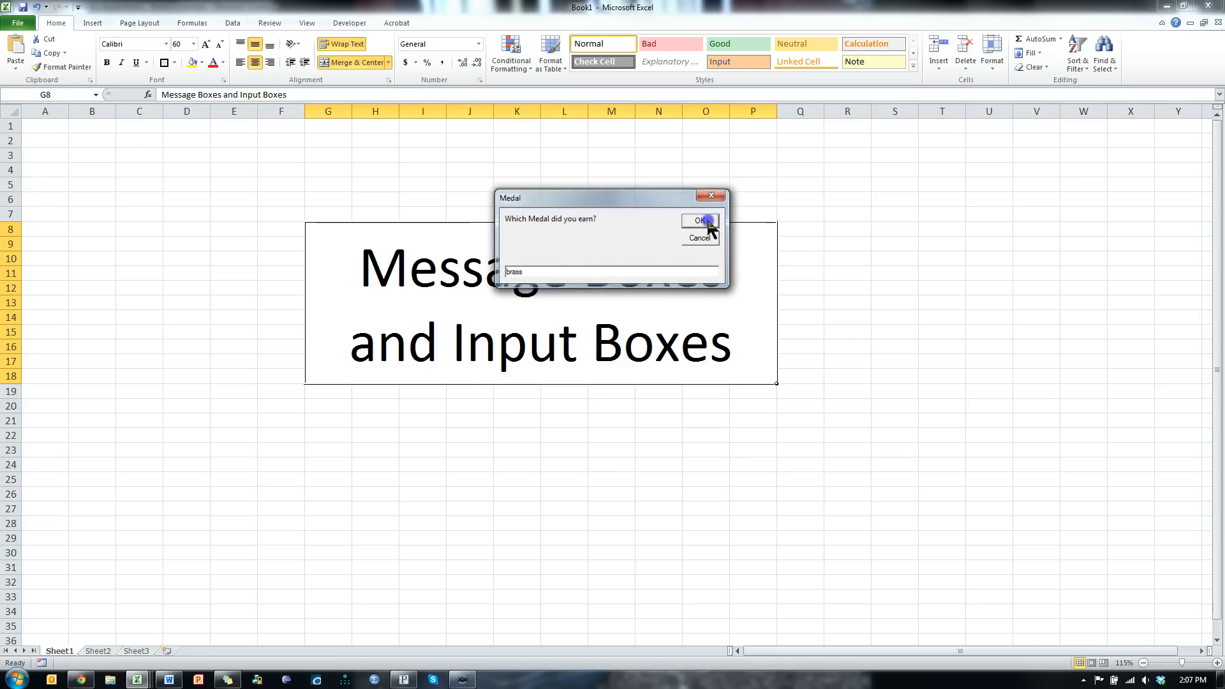
left_click(698, 221)
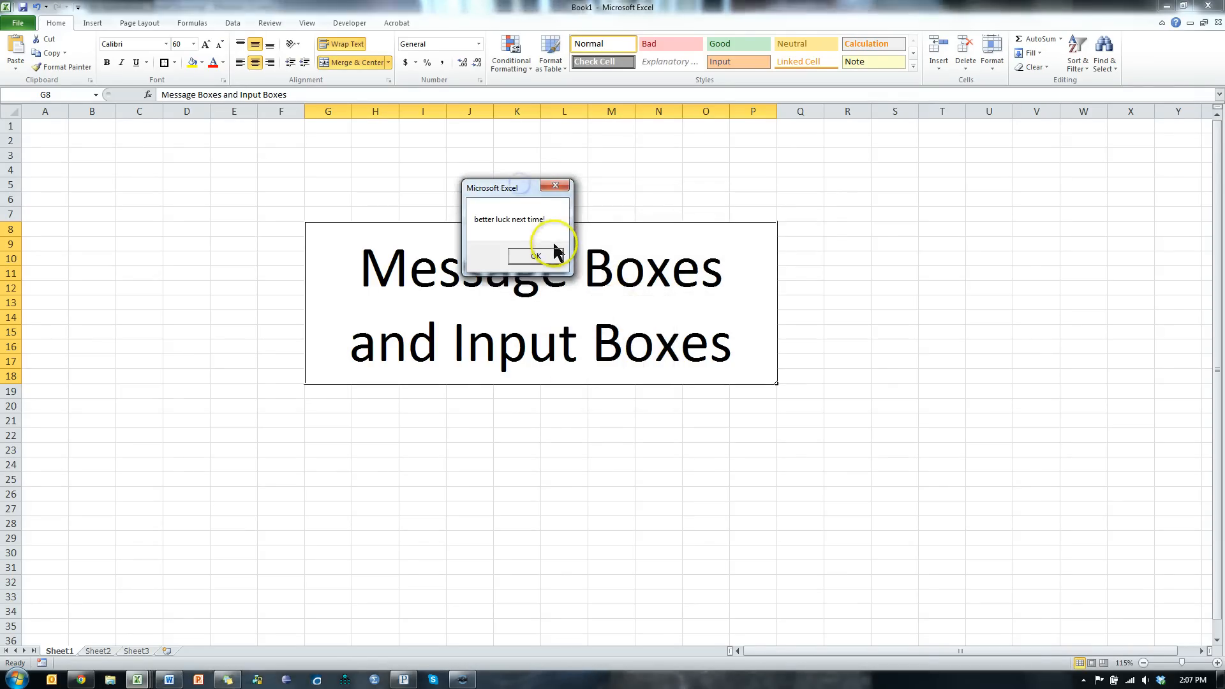
left_click(536, 255)
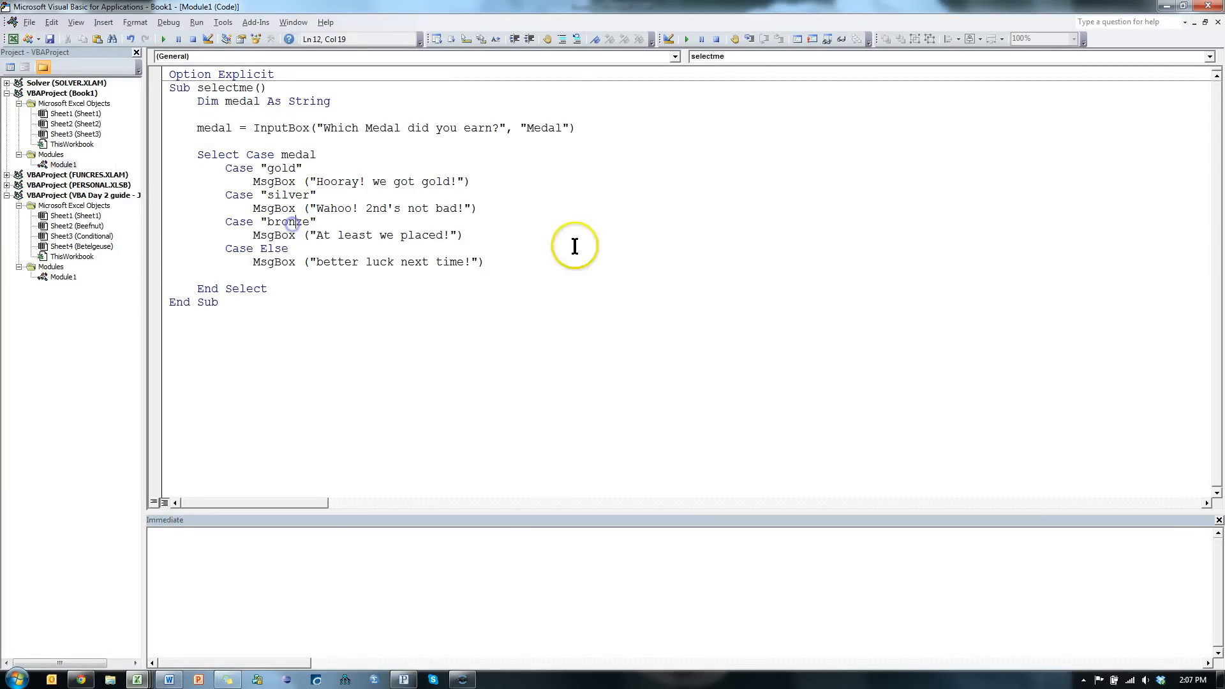
mouse_move(592, 173)
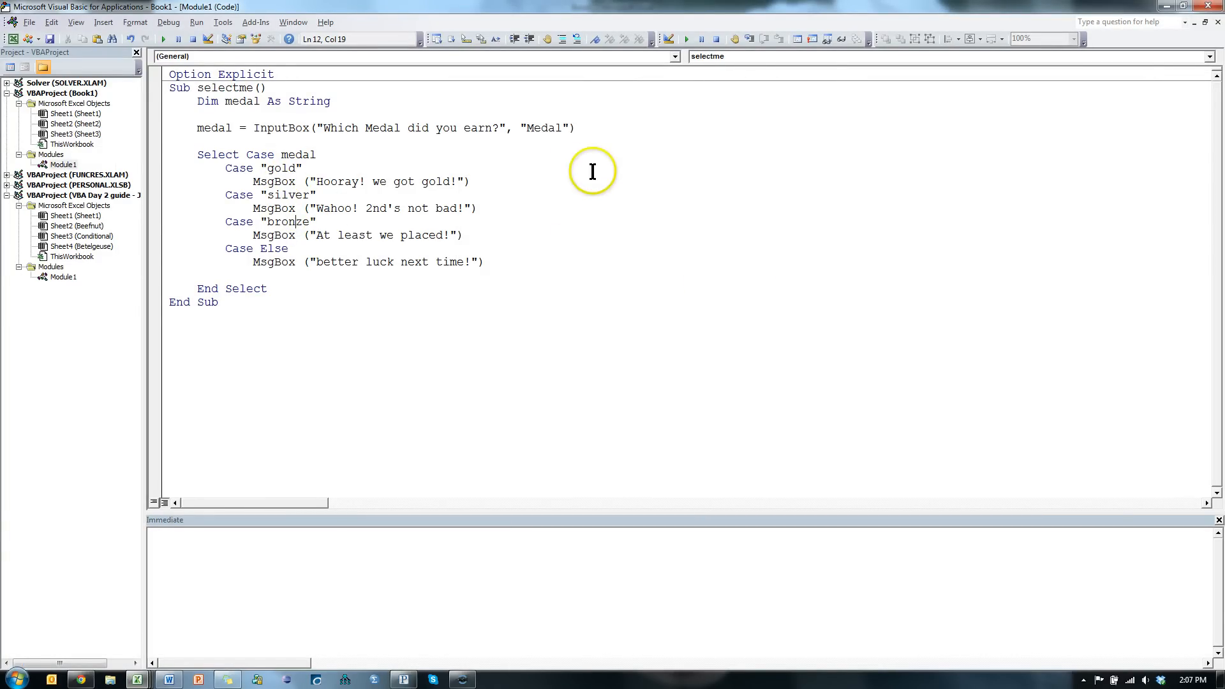
mouse_move(487, 245)
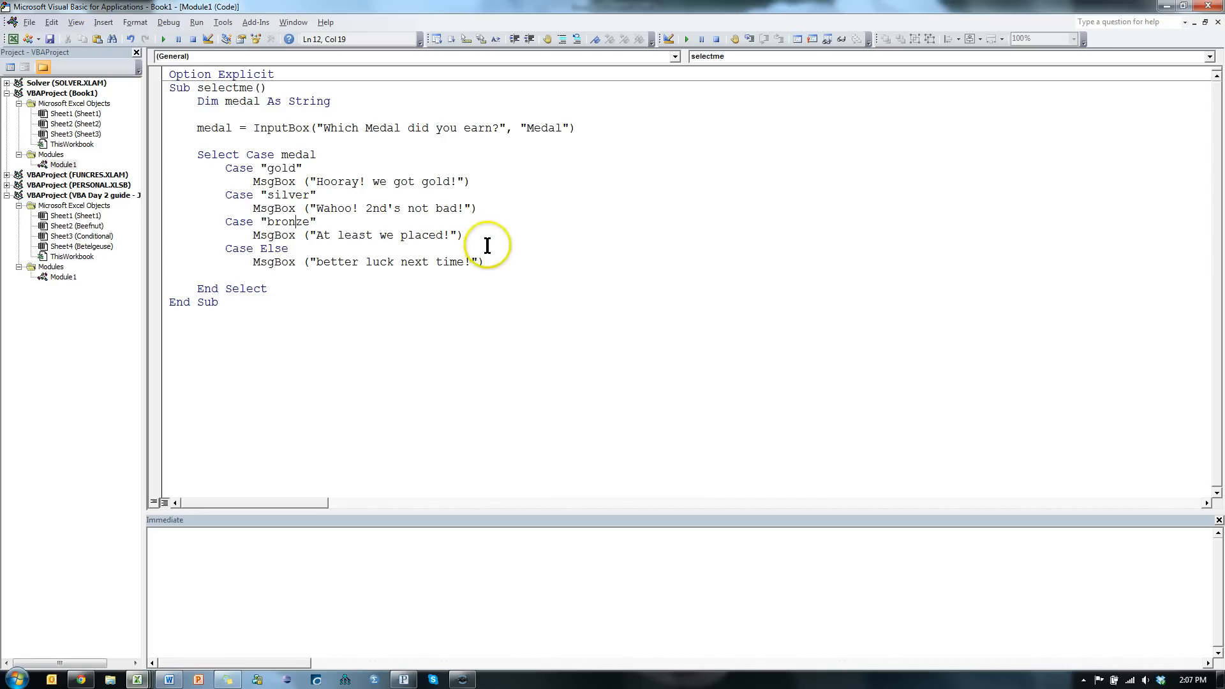